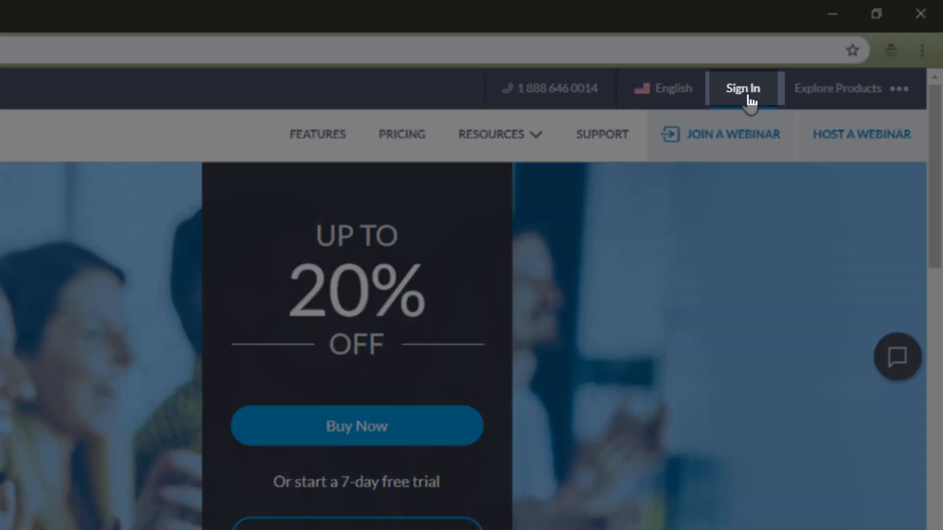
# Sign in to GoToWebinar from the website's Sign In link to reach the dashboard.
pyautogui.click(742, 89)
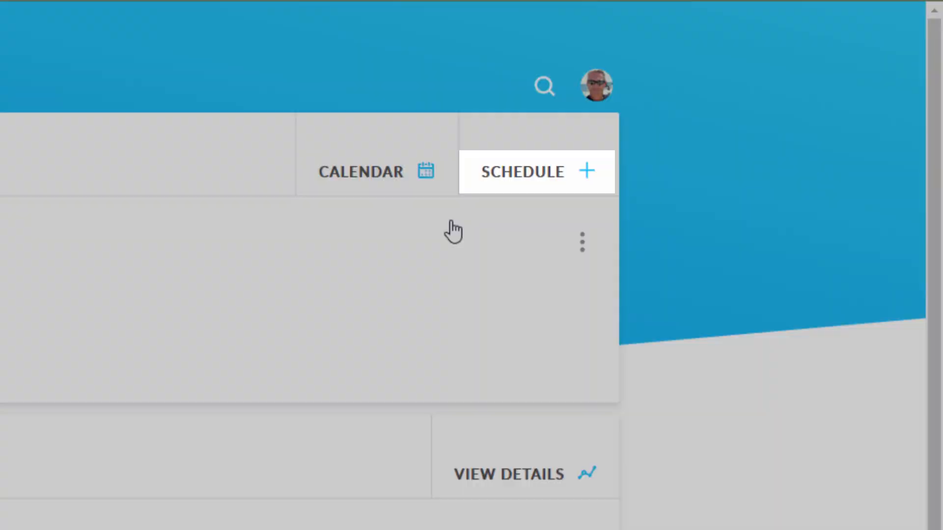
# Draft a Standard West Team Webinar occurring once: Oct 24, 2018, 11:00 PM–12:00 AM Pacific.
pyautogui.click(522, 172)
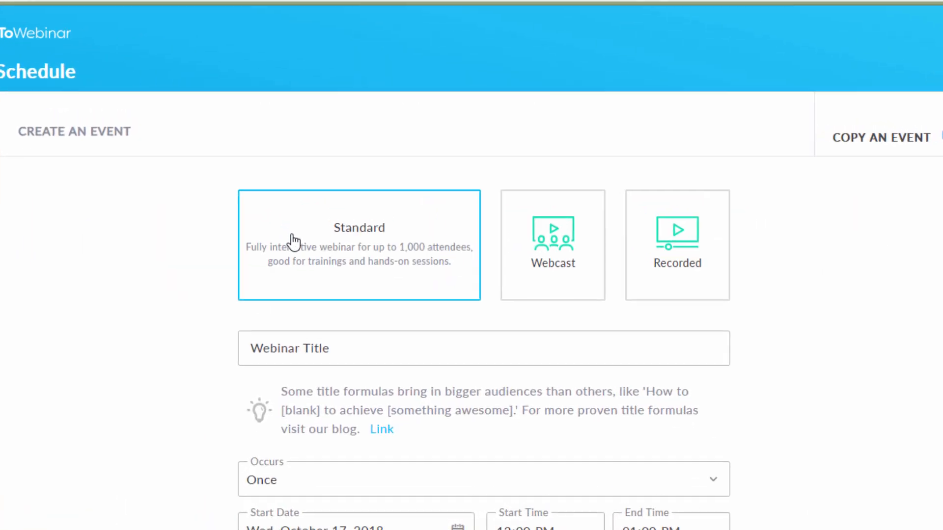
pyautogui.scroll(-3)
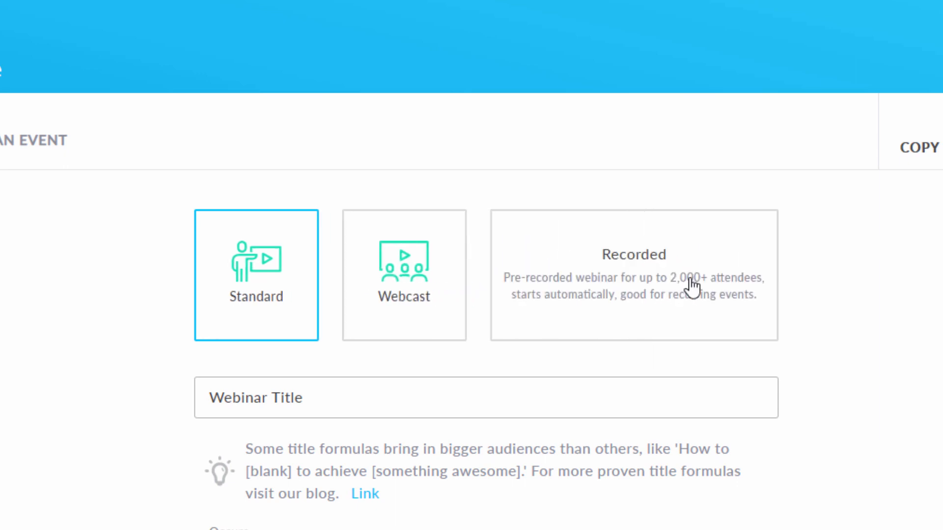
pyautogui.moveTo(712, 253)
pyautogui.write('West Team Webinar')
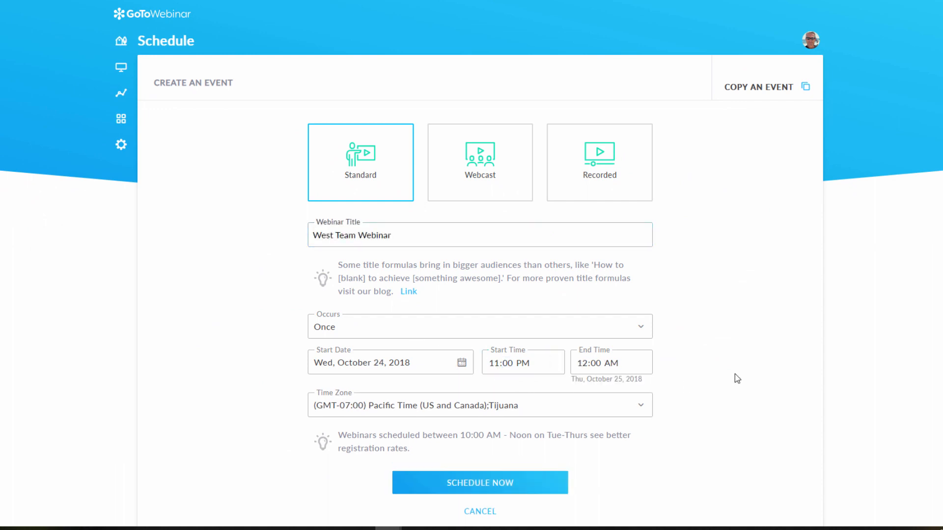
pyautogui.click(479, 327)
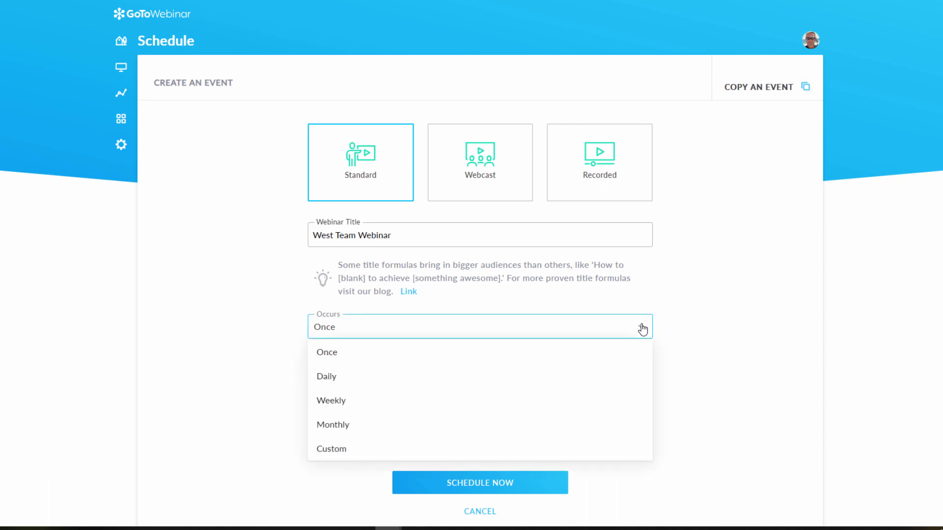
pyautogui.moveTo(330, 401)
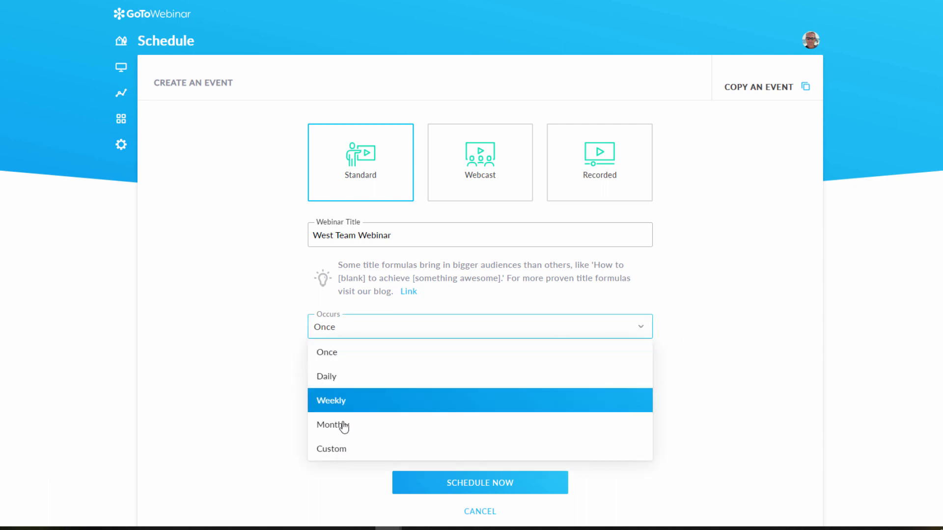
pyautogui.click(326, 353)
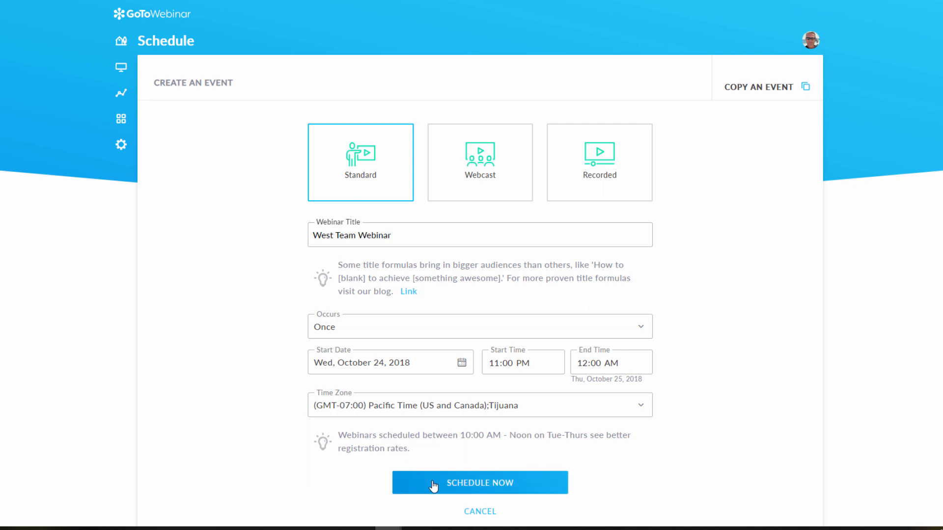
# Schedule the webinar and describe it as mandatory for all West Team members, asking them to register.
pyautogui.click(479, 482)
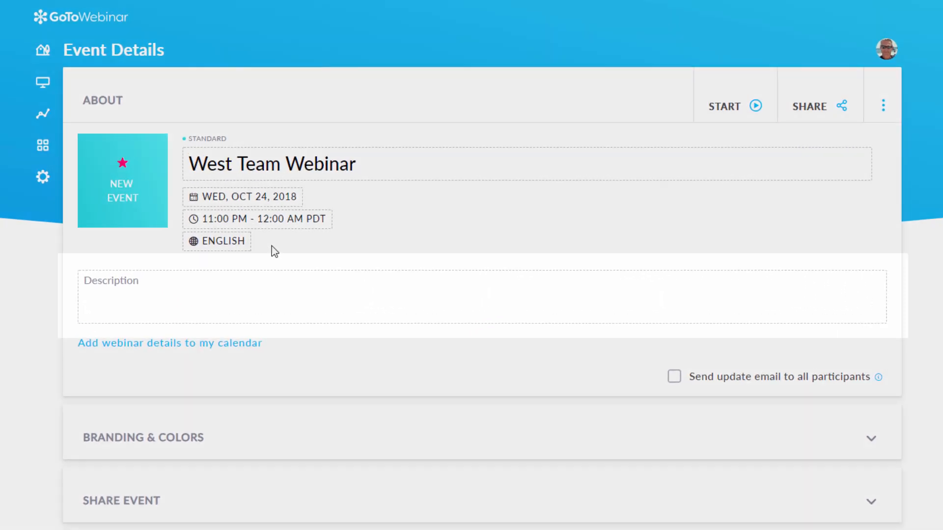
pyautogui.write('This is a mandatory webinar for all members of the West Team. Please register and plan on attending. Thank you.')
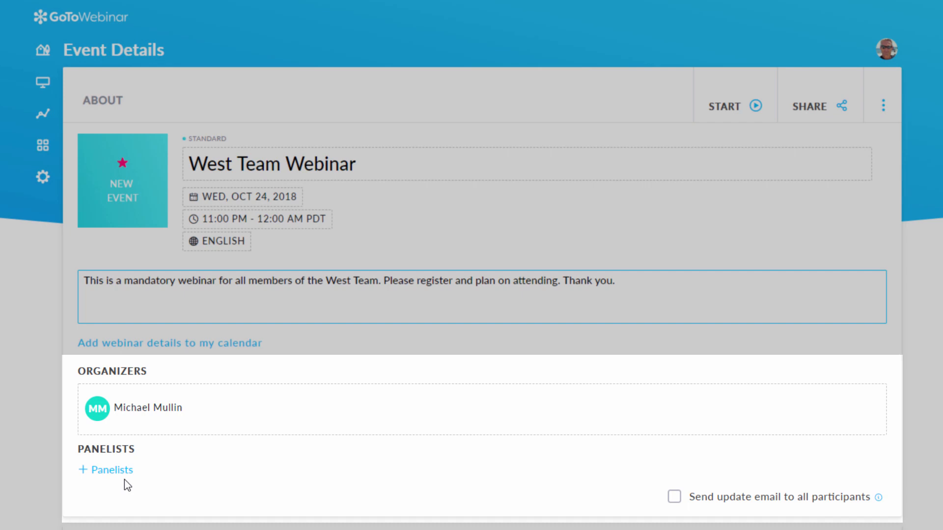
pyautogui.scroll(-3)
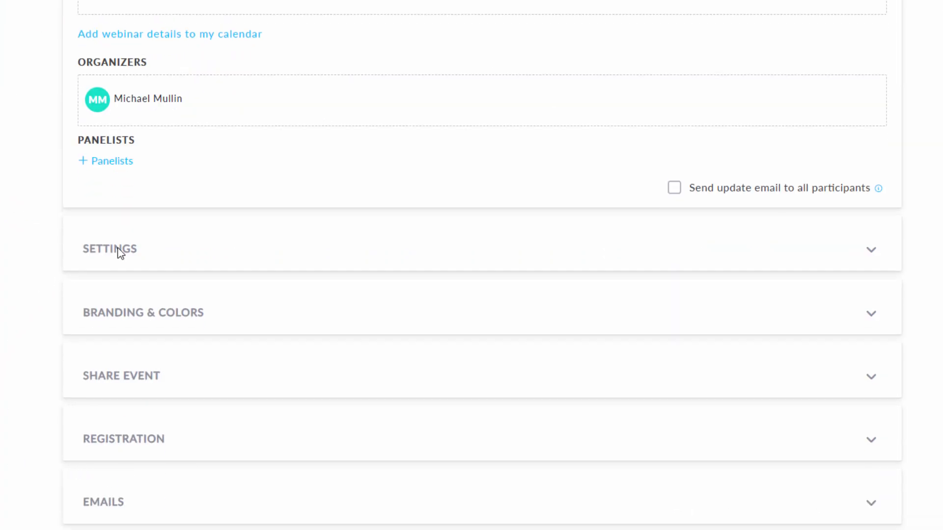
pyautogui.click(110, 249)
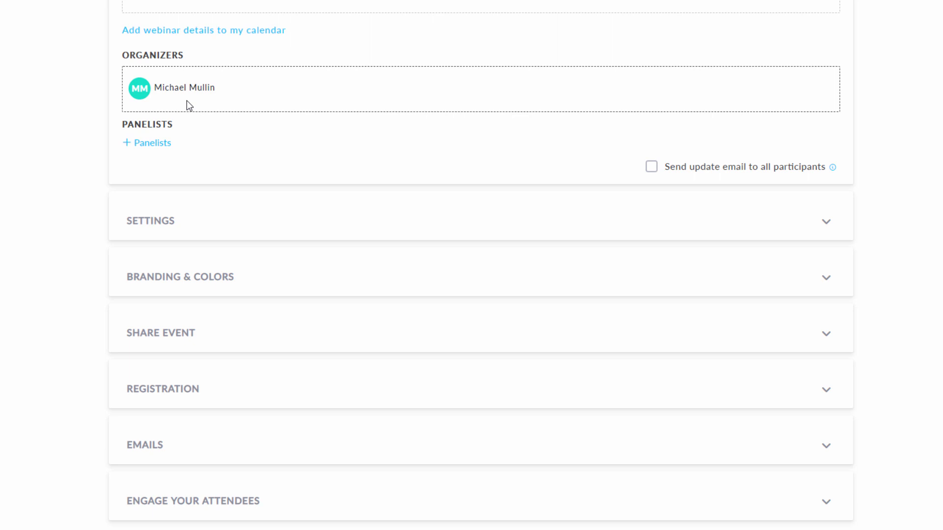
pyautogui.click(180, 277)
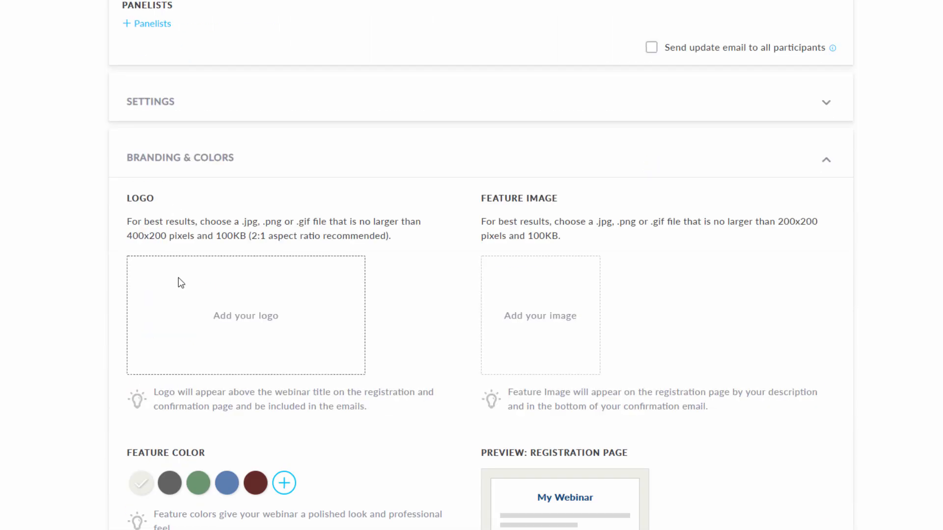
pyautogui.scroll(-3)
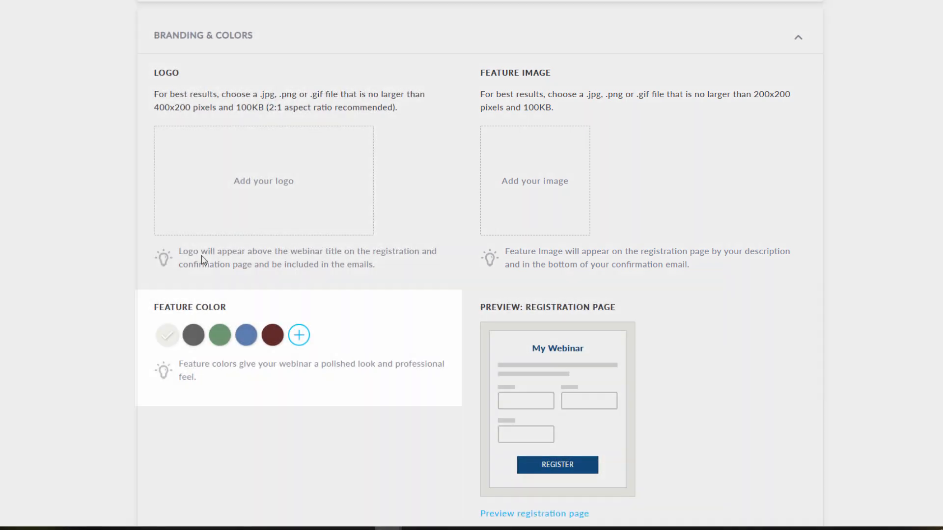
pyautogui.moveTo(119, 249)
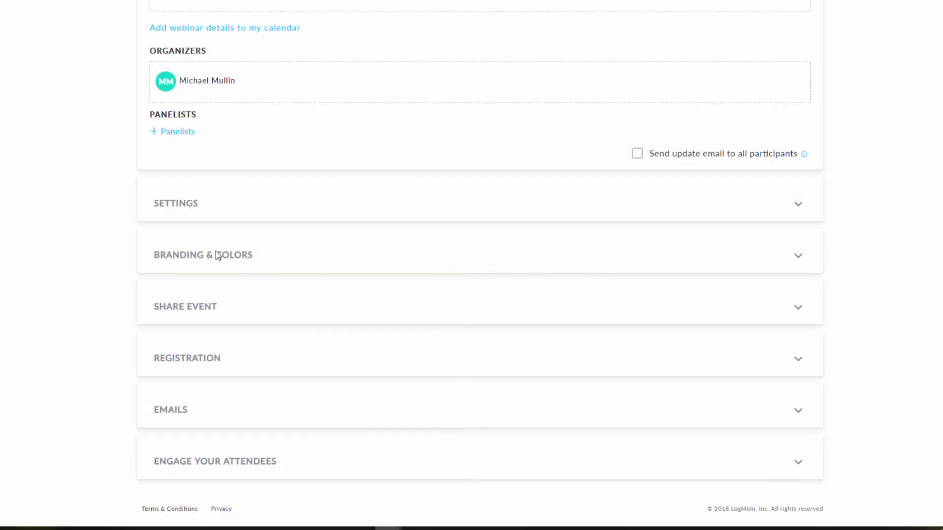
pyautogui.click(185, 306)
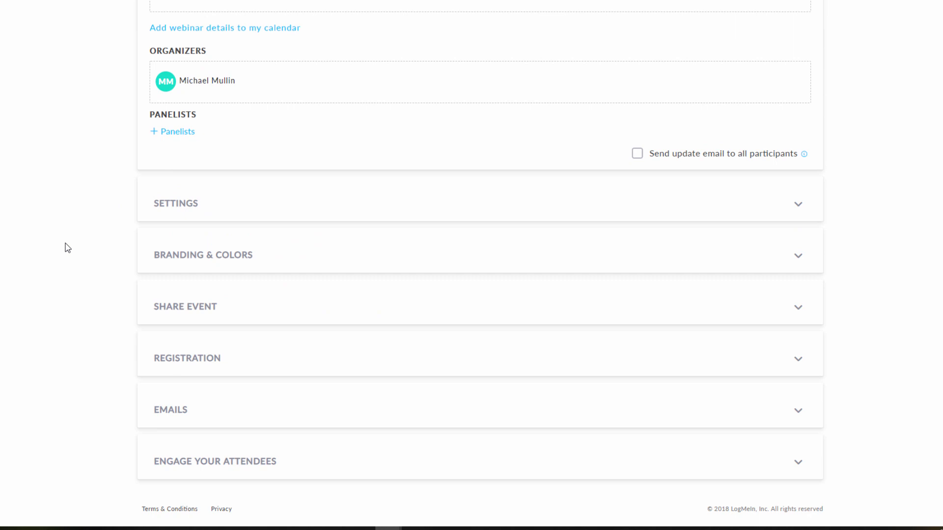
pyautogui.click(187, 358)
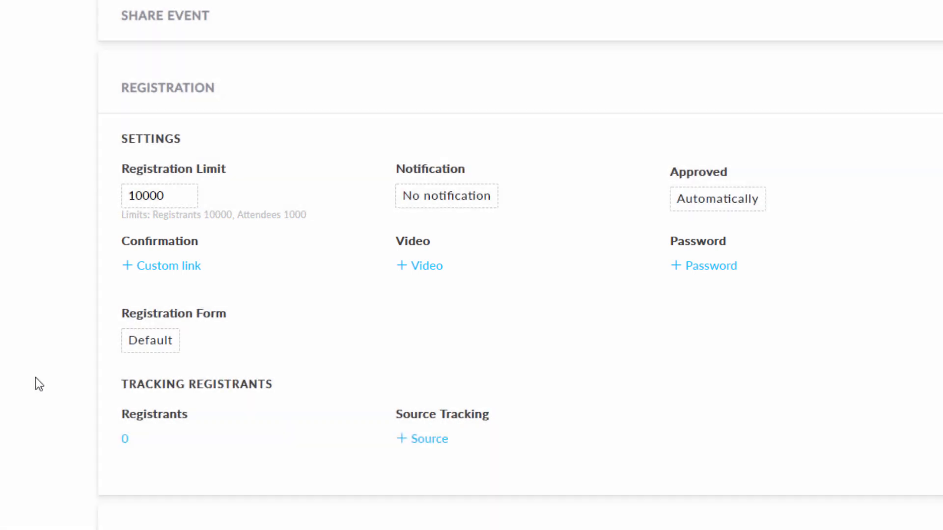
pyautogui.click(150, 339)
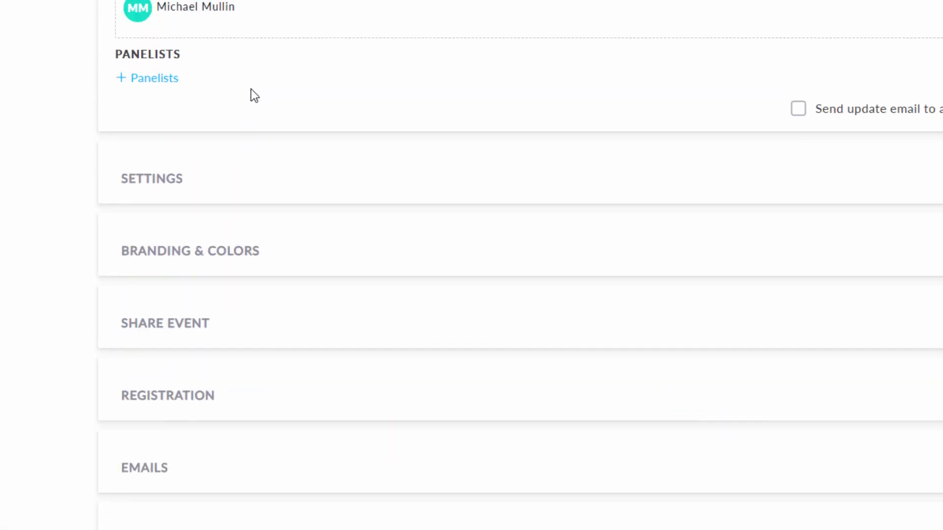
pyautogui.scroll(-3)
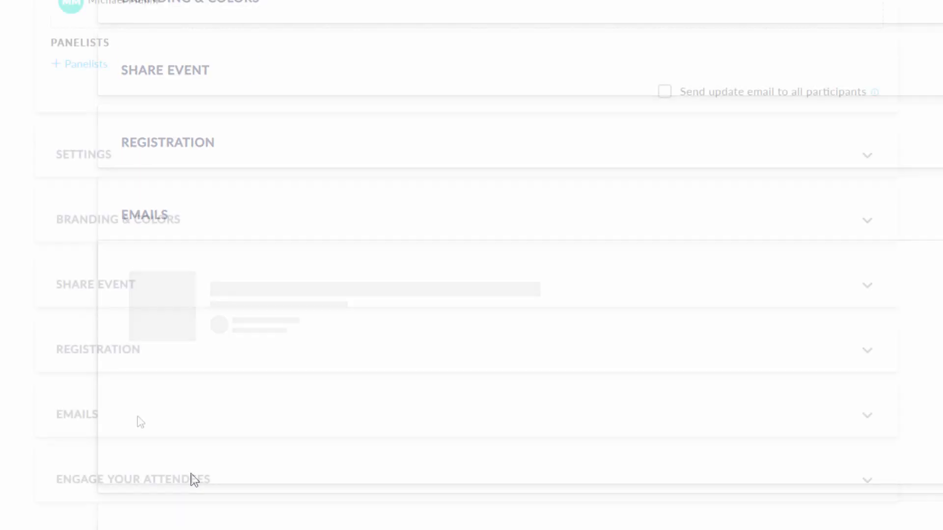
pyautogui.click(77, 212)
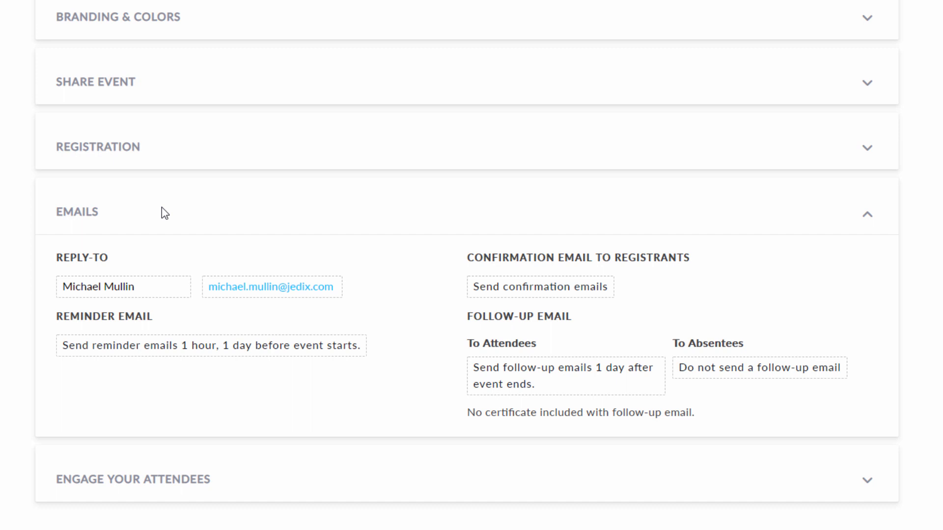
pyautogui.click(75, 212)
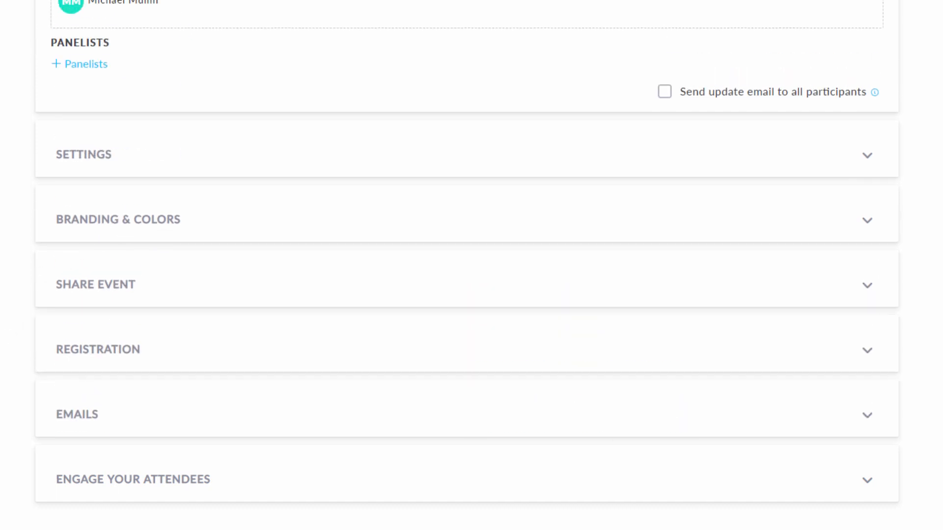
pyautogui.click(132, 479)
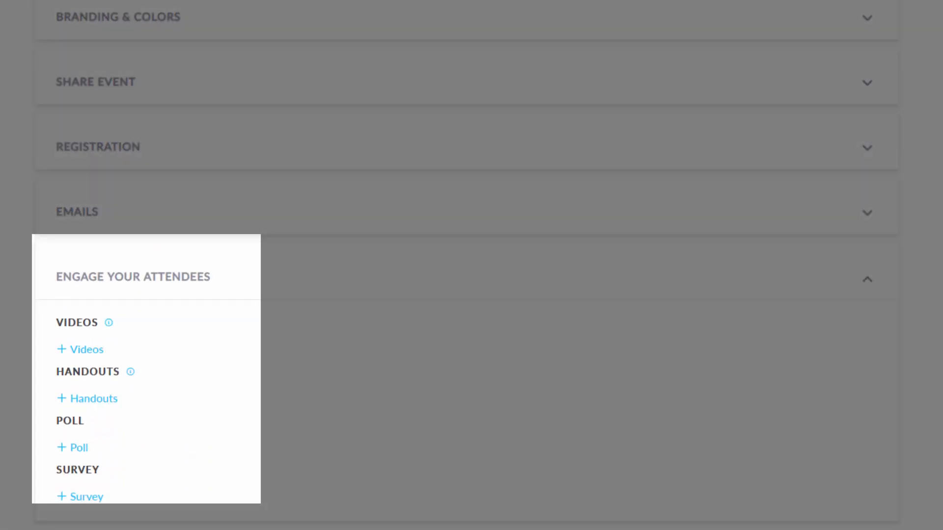
pyautogui.scroll(-3)
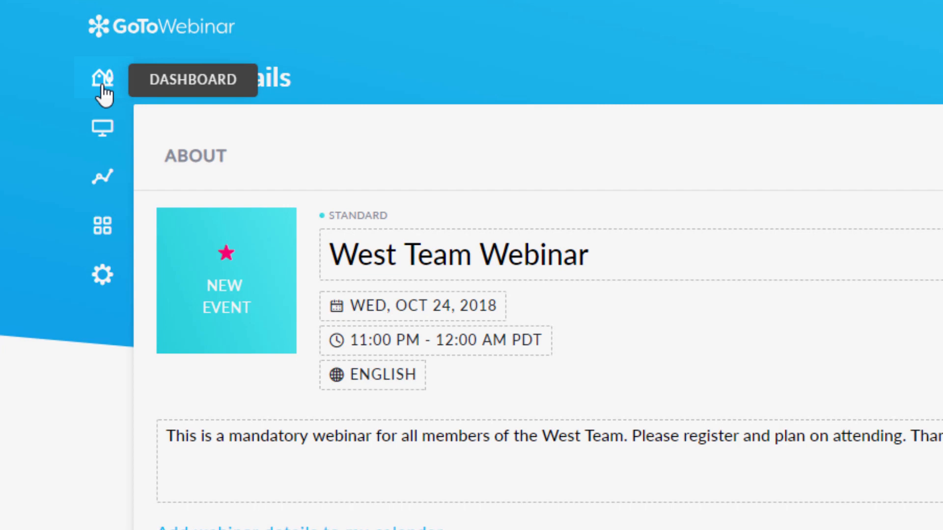
# Review the Upcoming Events list showing West Team Webinar and Project Delta Webinar.
pyautogui.click(102, 78)
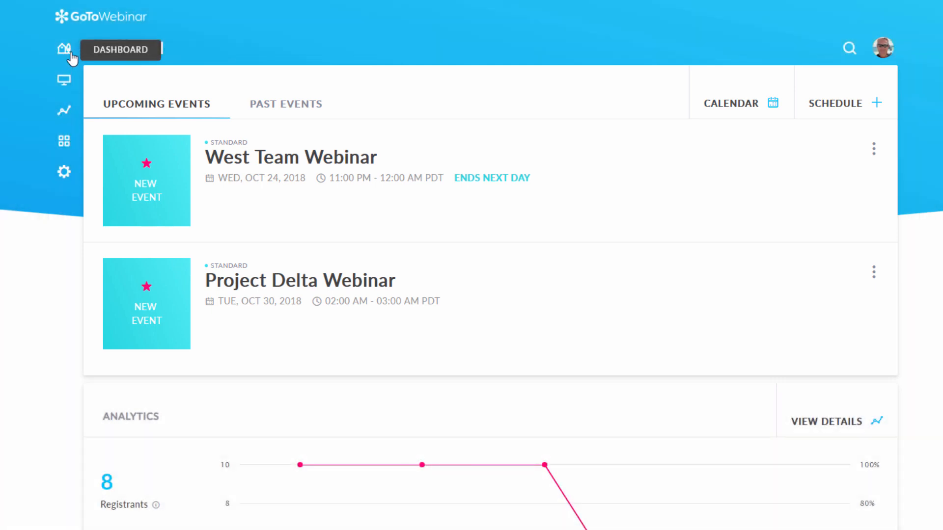
pyautogui.scroll(-3)
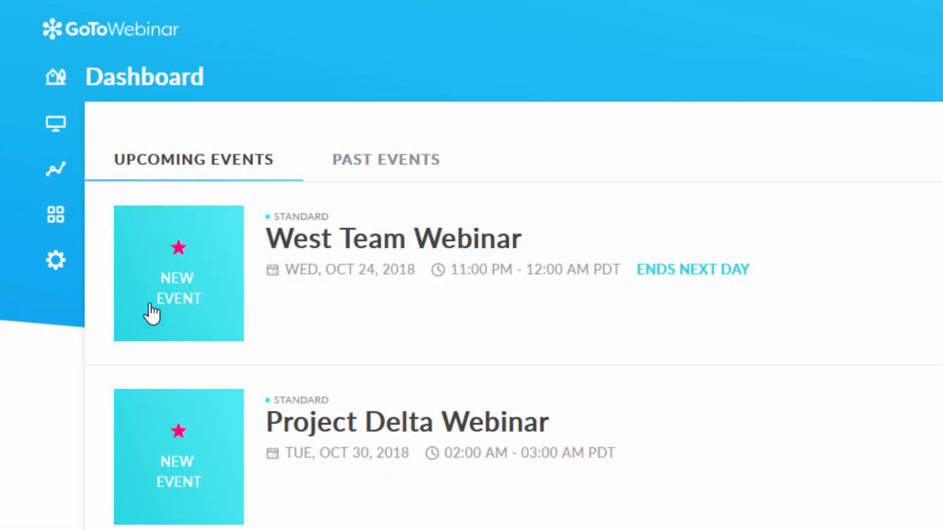
pyautogui.click(386, 159)
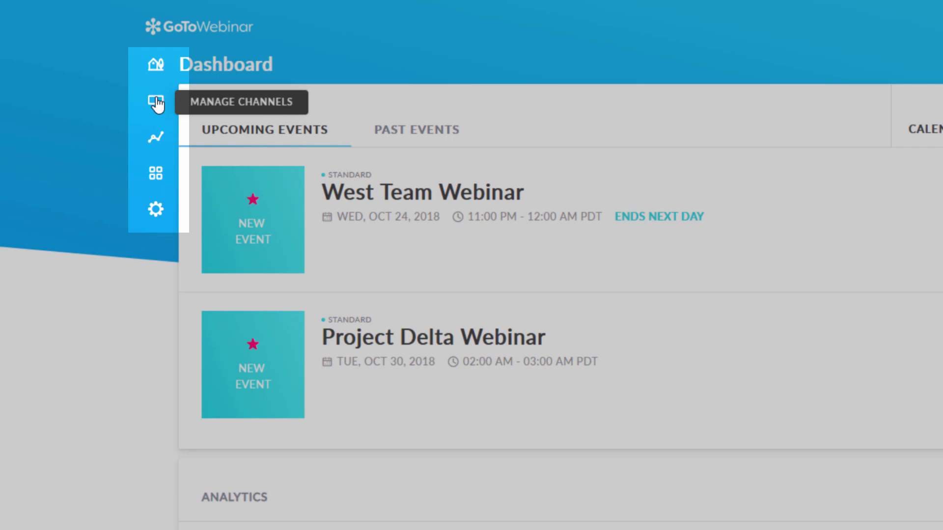
pyautogui.click(155, 102)
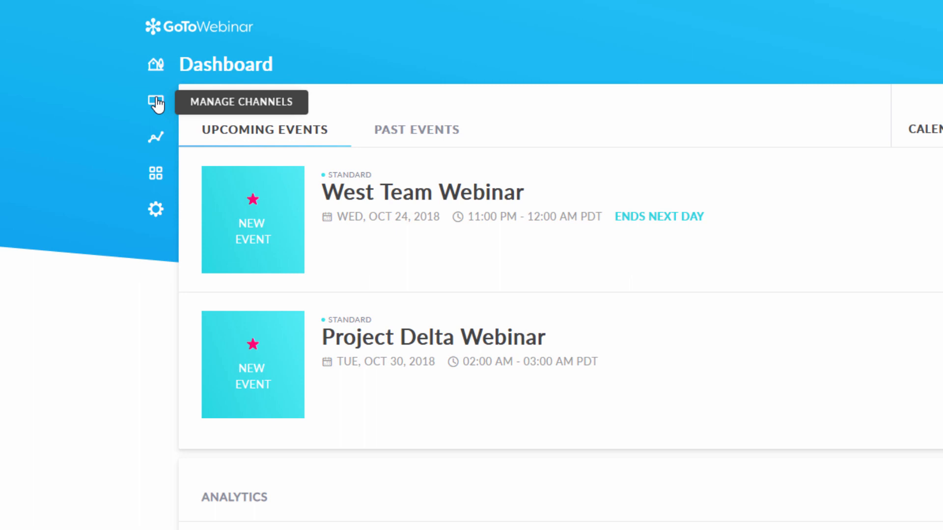
pyautogui.moveTo(156, 137)
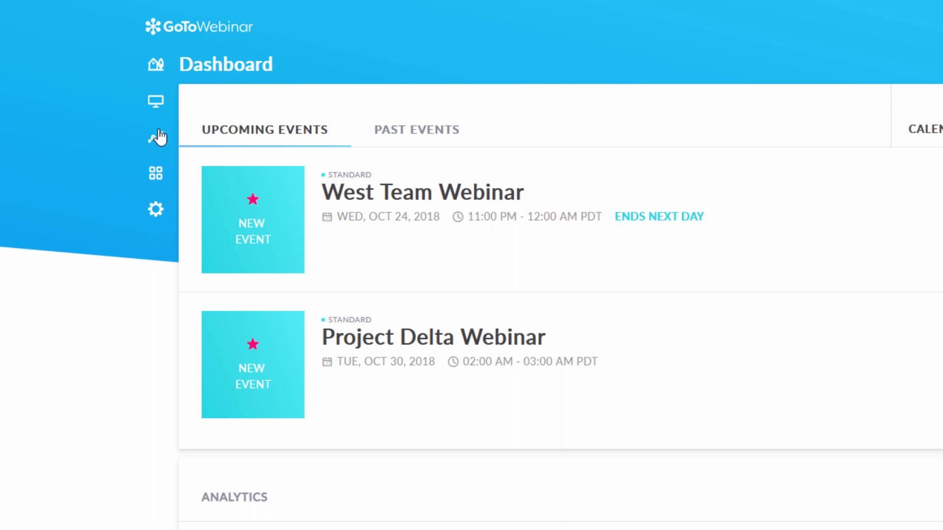
pyautogui.moveTo(156, 138)
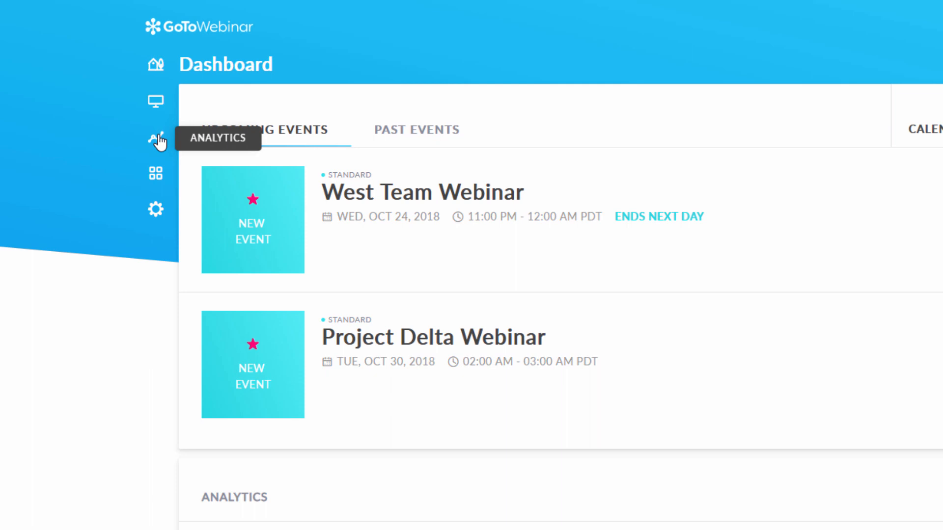
pyautogui.click(155, 125)
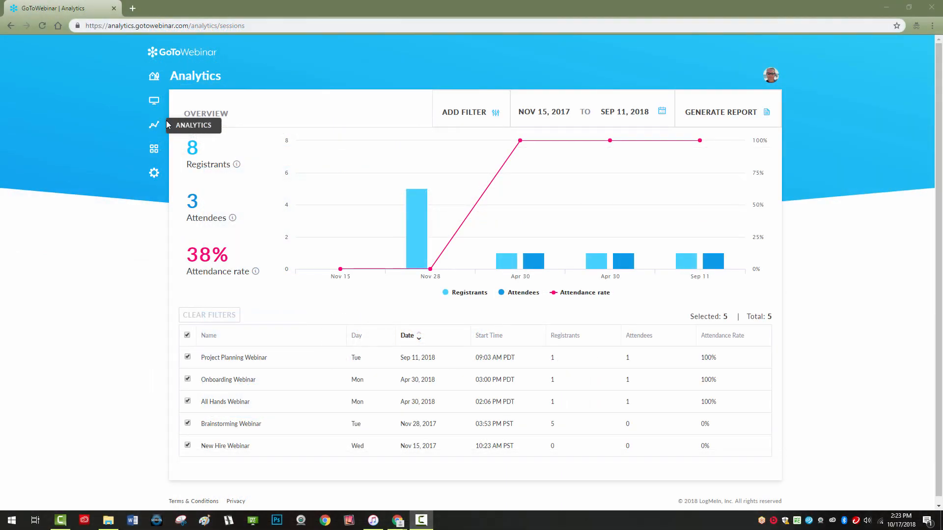
pyautogui.moveTo(713, 116)
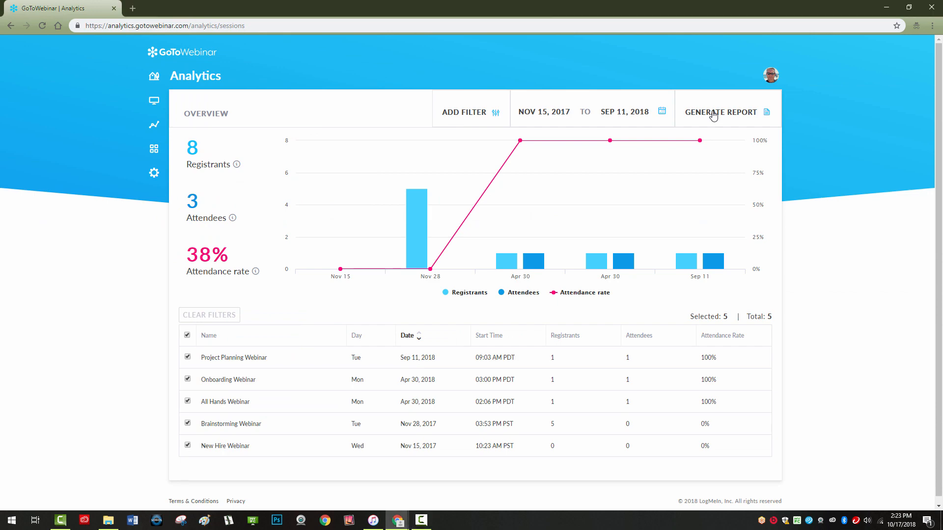
pyautogui.click(723, 112)
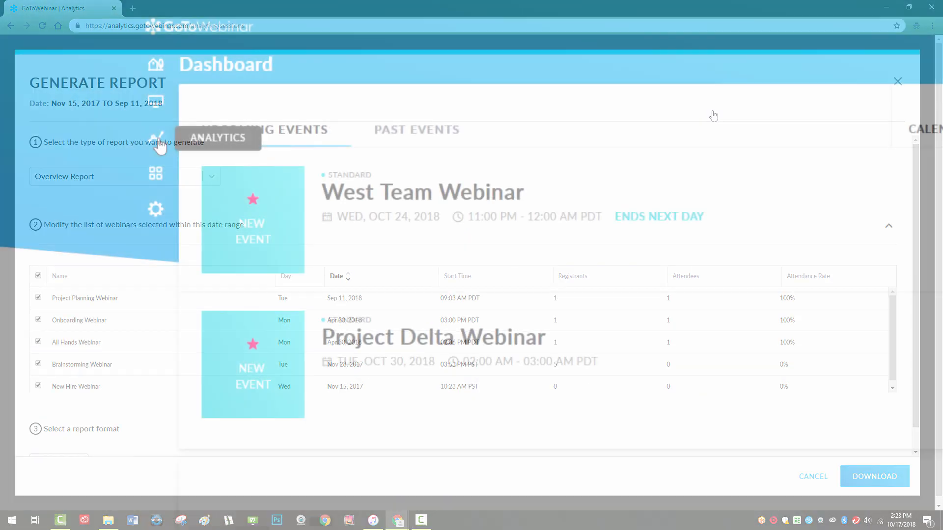
pyautogui.click(896, 81)
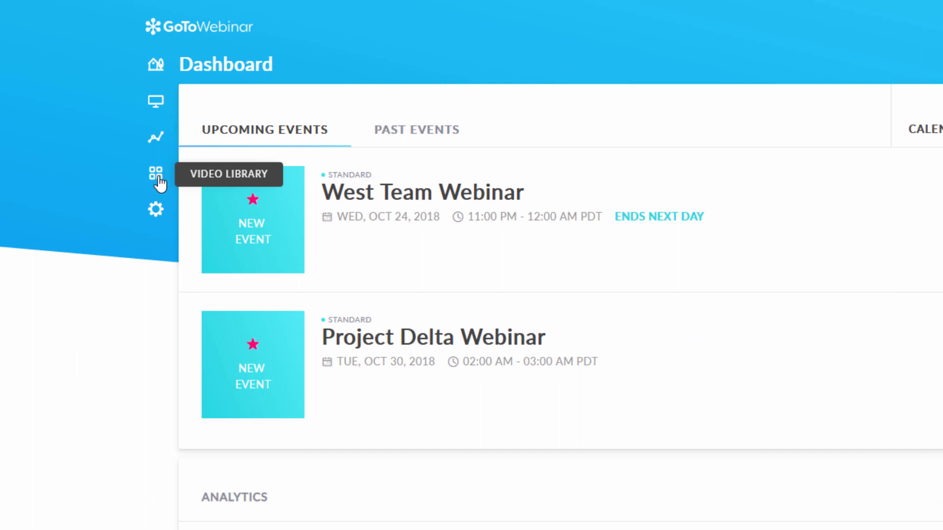
pyautogui.moveTo(156, 214)
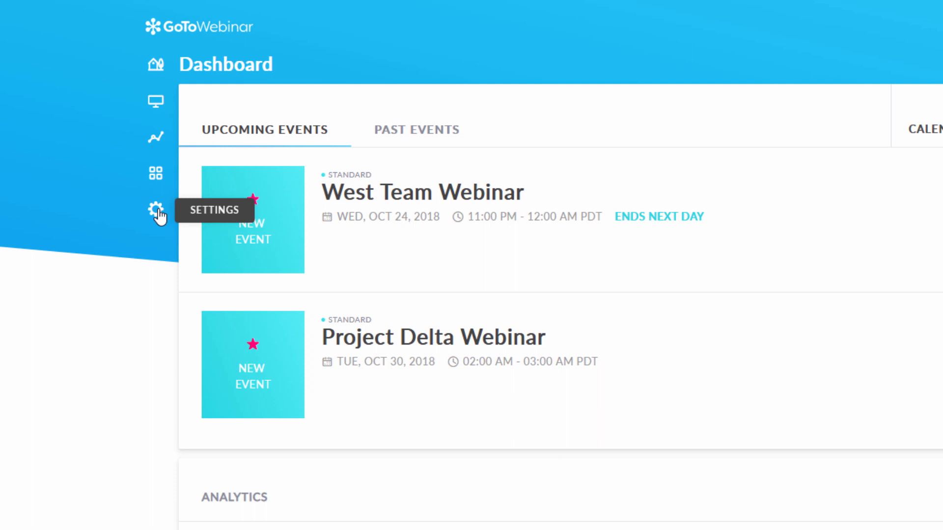
# Open account settings and switch the audio option to Custom, then back to Built-in.
pyautogui.click(156, 211)
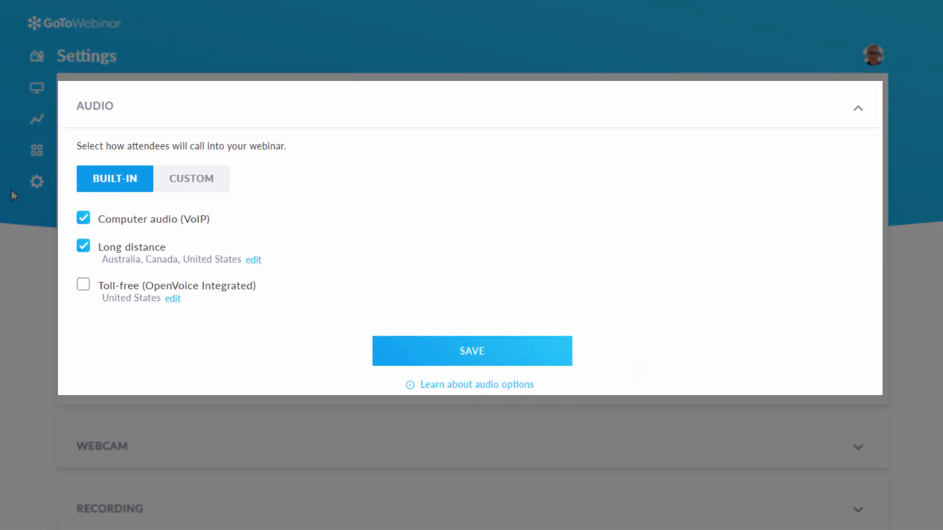
pyautogui.moveTo(201, 335)
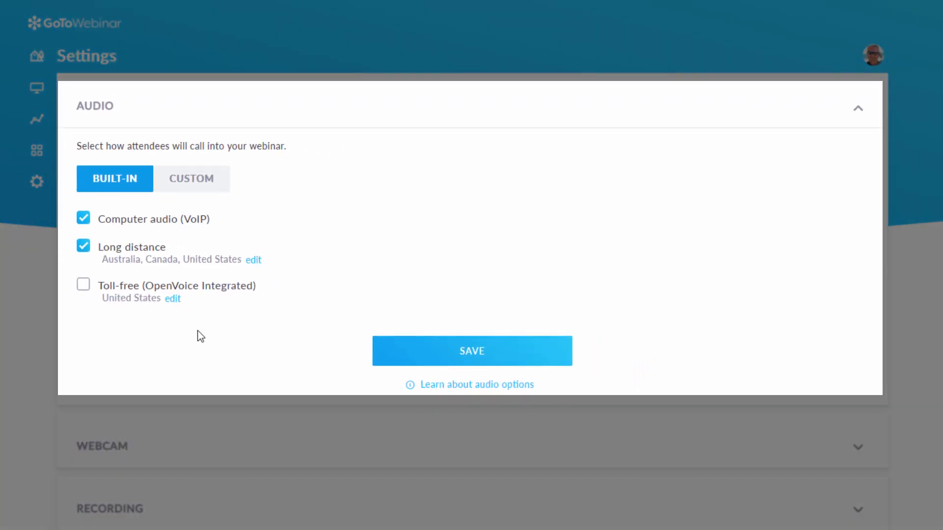
pyautogui.click(191, 179)
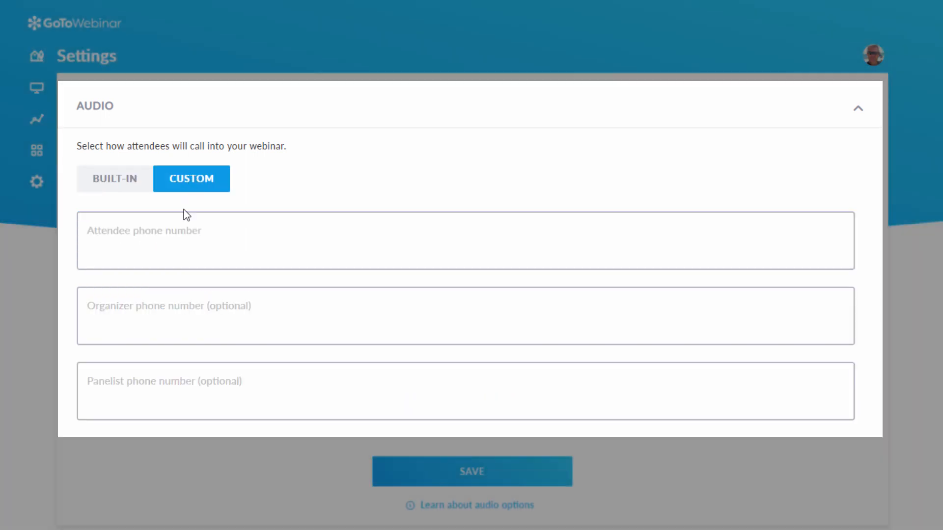
pyautogui.click(114, 179)
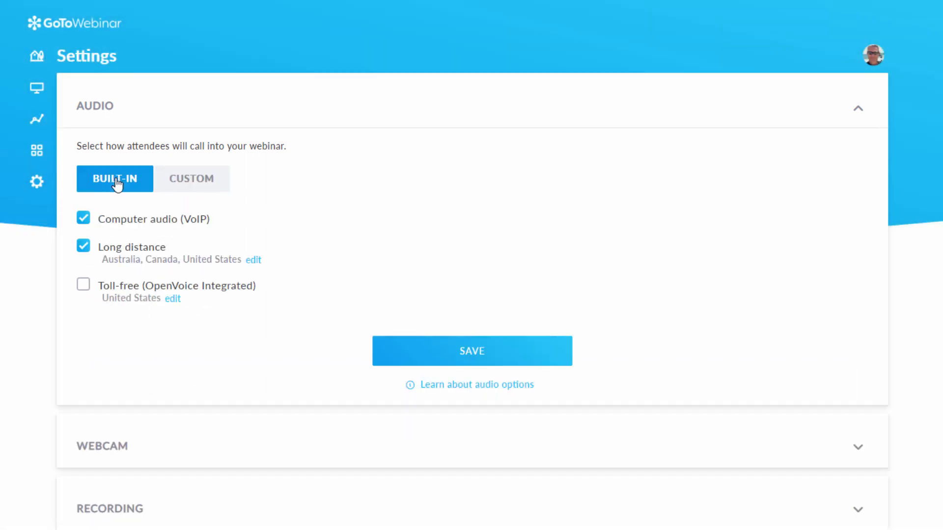
# Expand the Webcam and Recording settings (auto-record to Video Library), then return to the dashboard.
pyautogui.click(471, 350)
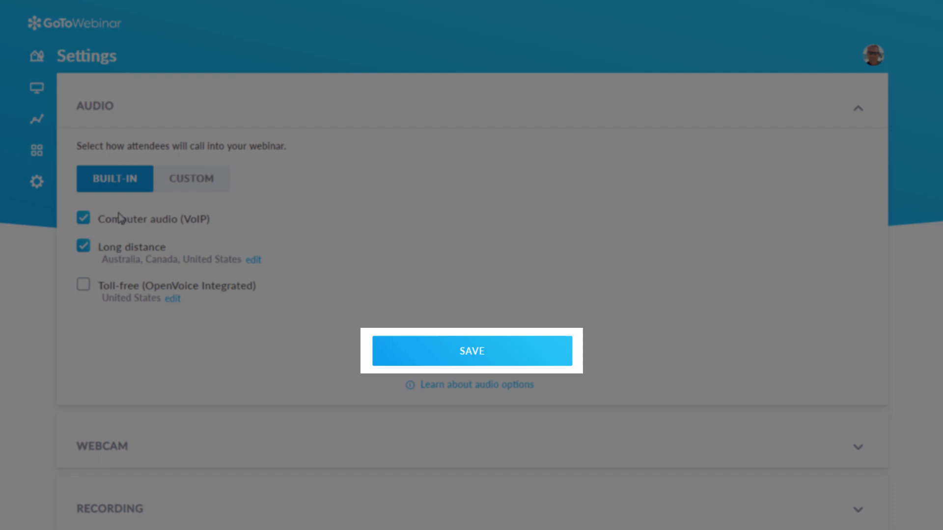
pyautogui.click(856, 447)
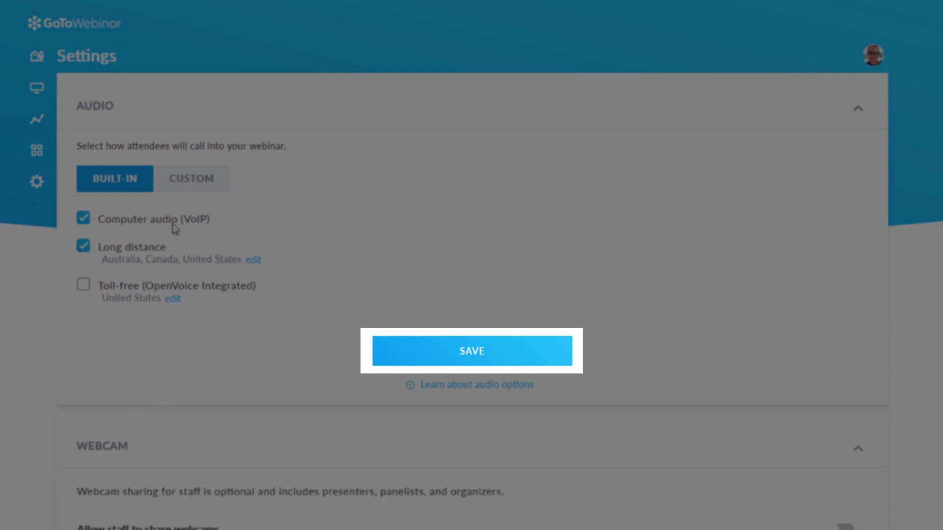
pyautogui.click(471, 351)
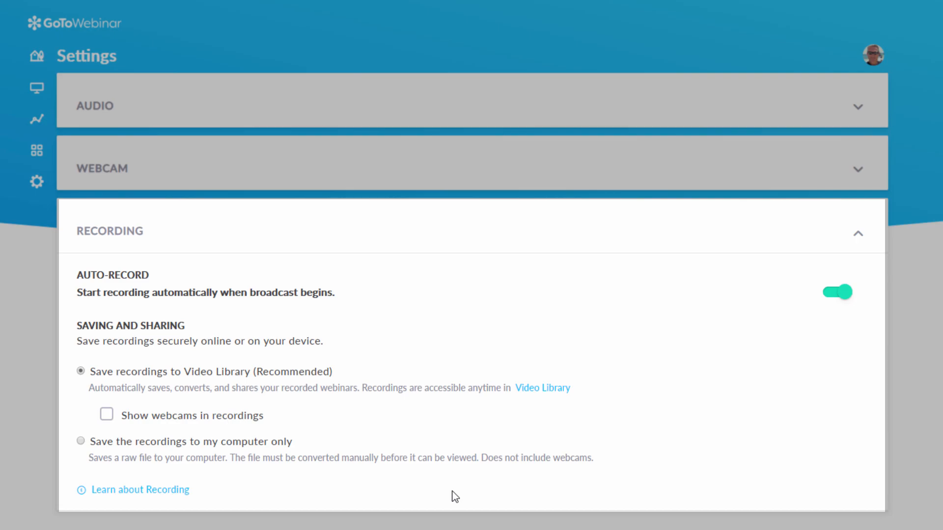
pyautogui.click(36, 55)
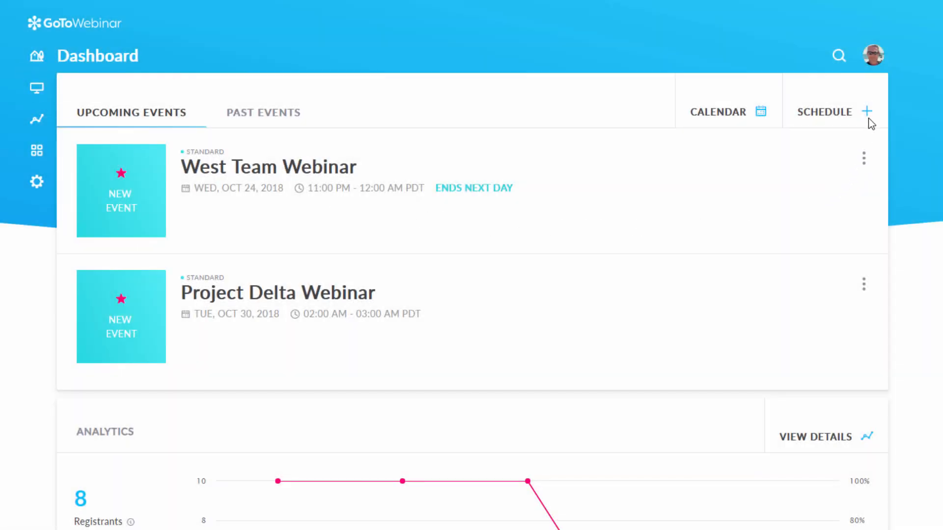
# Open and close the profile menu, then show West Team Webinar's Start, Practice and Copy options.
pyautogui.click(870, 54)
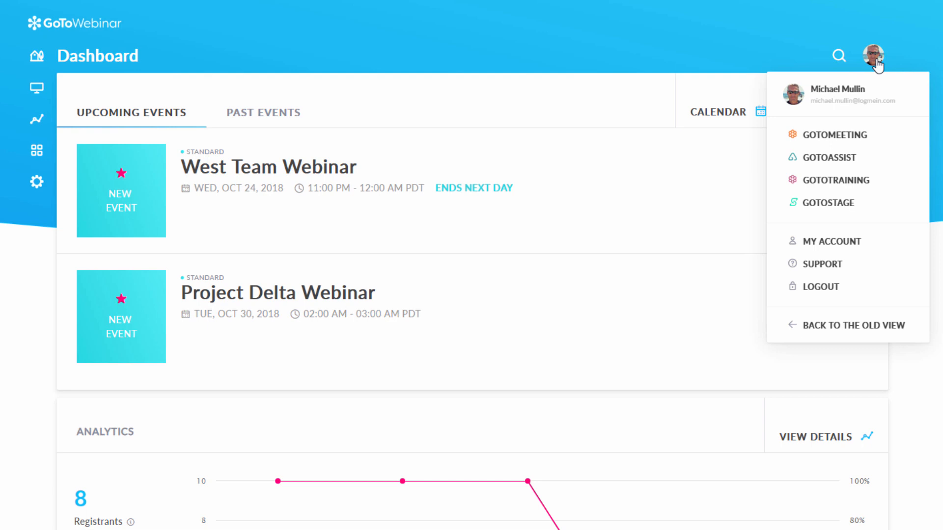
pyautogui.click(871, 55)
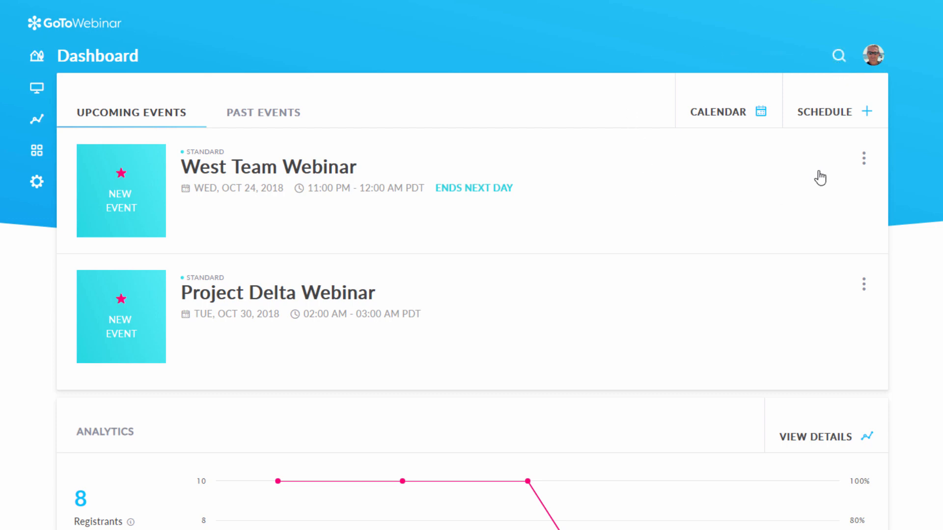
pyautogui.click(863, 158)
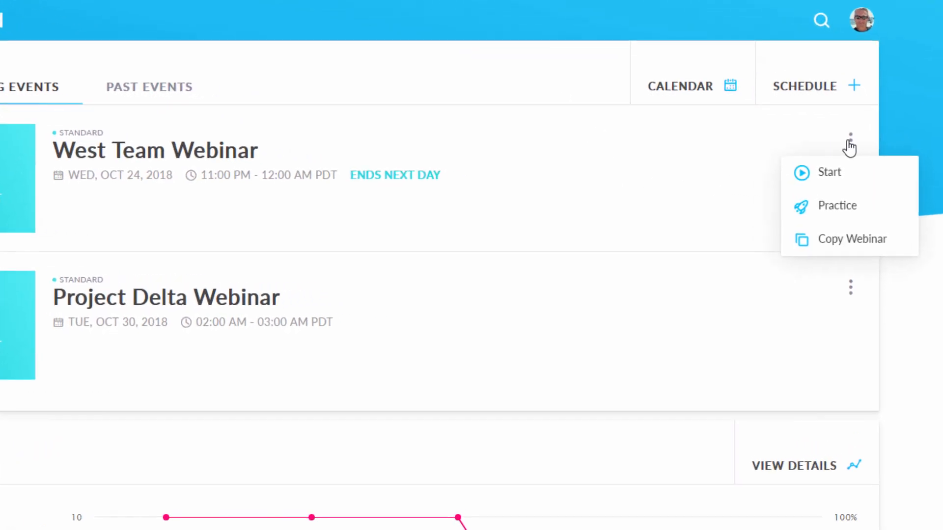